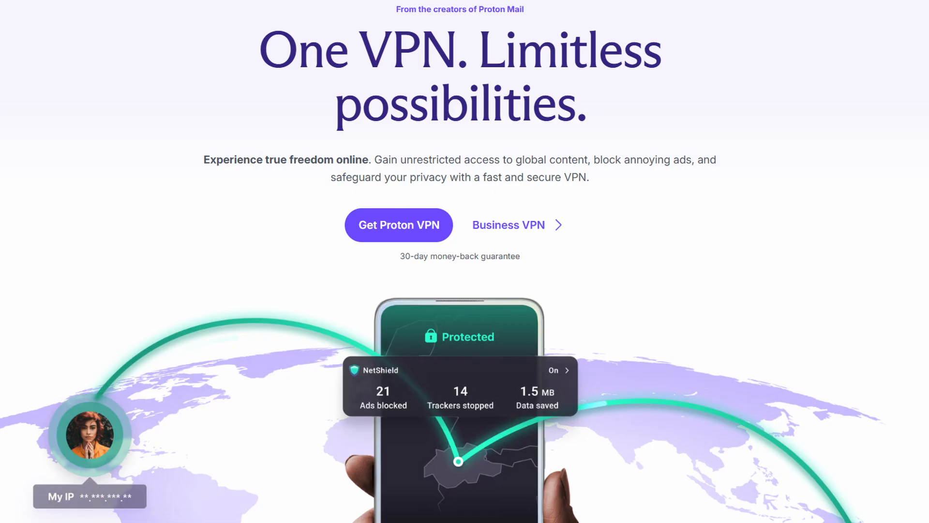
Step: Scroll the homepage down to the 'More than just a VPN' ecosystem section
{"action": "scroll", "scroll_direction": "down", "scroll_amount": 3}
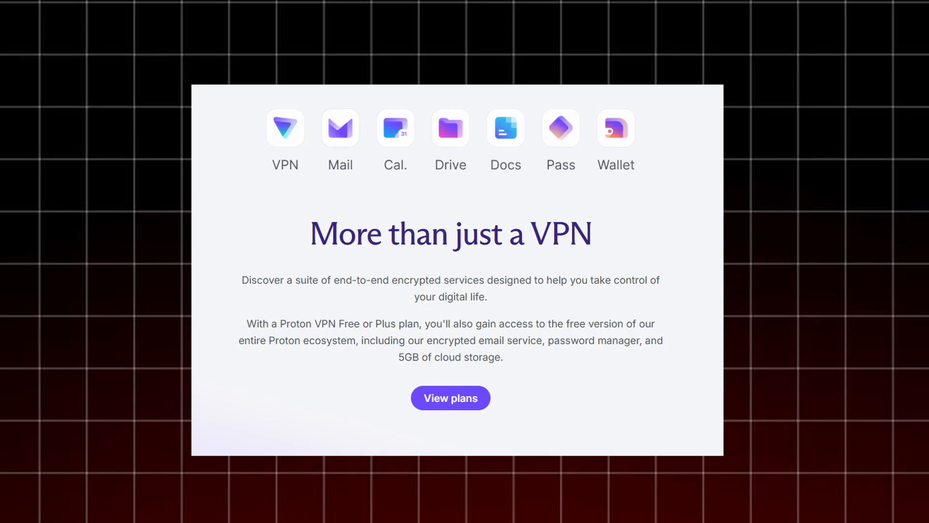
Step: View the pricing plans with 2-year, 1-year and 1-month options, then return to the hero
{"action": "left_click", "coordinate": [450, 397]}
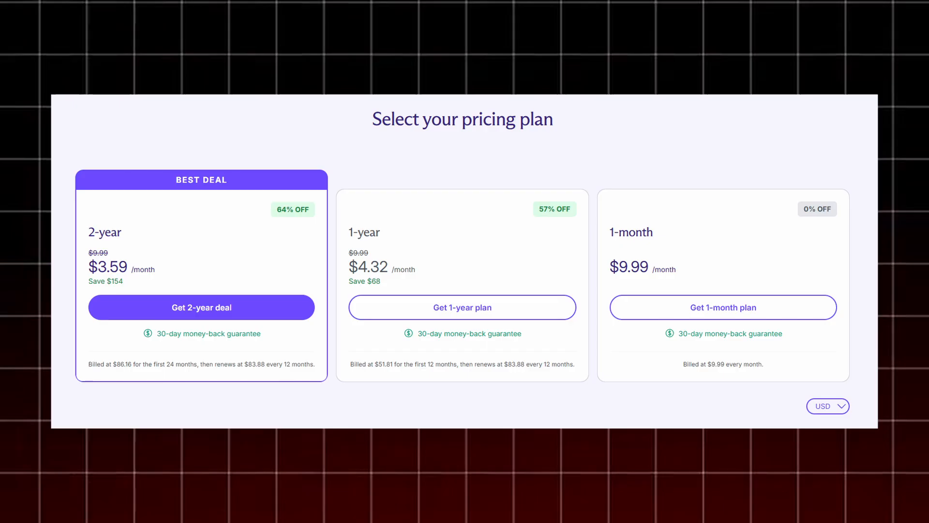
{"action": "scroll", "scroll_direction": "up", "scroll_amount": 3}
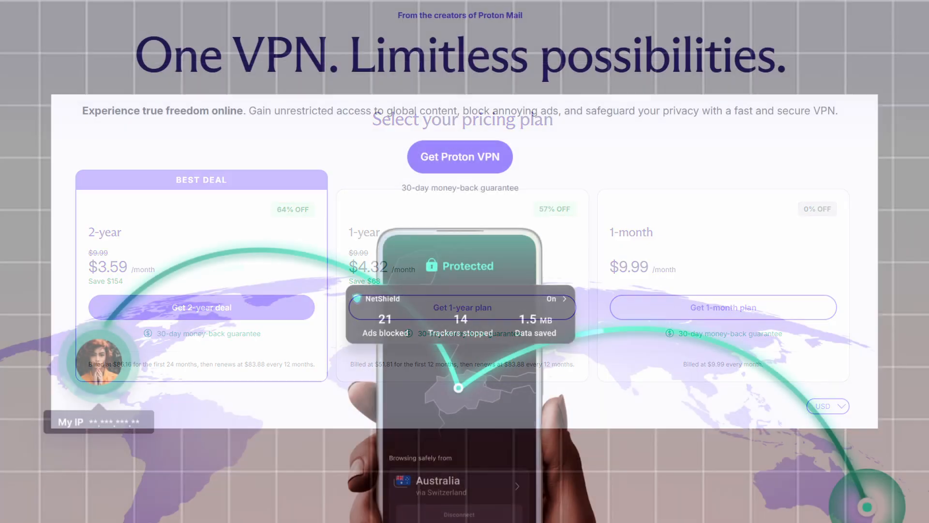